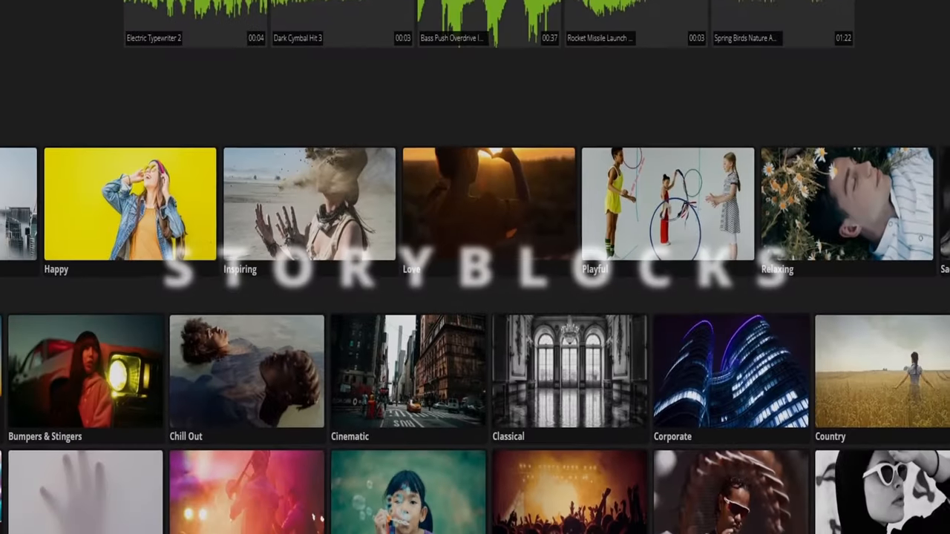
pyautogui.scroll(-3)
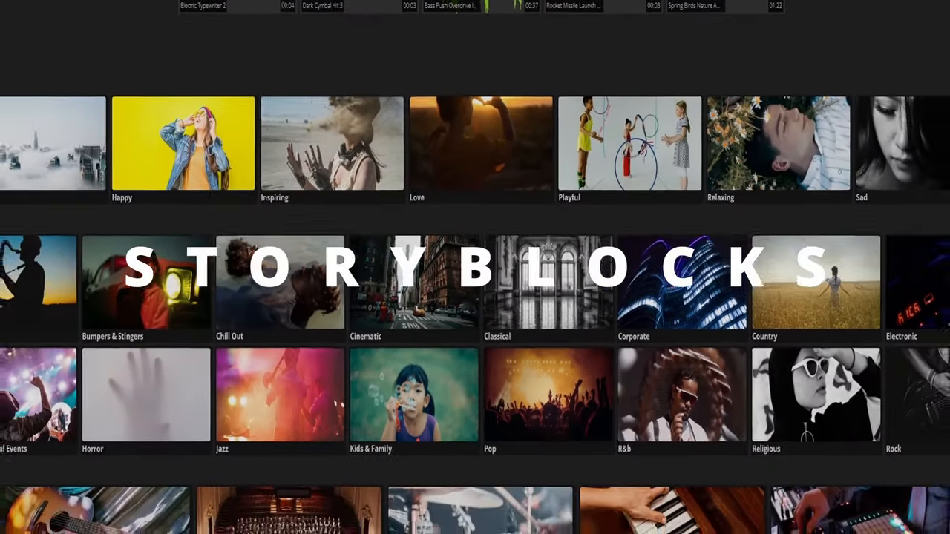